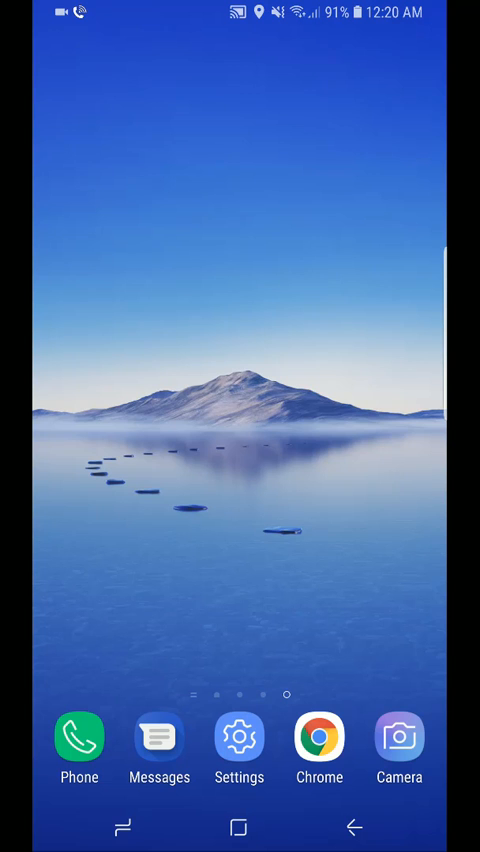
Launch Chrome from the dock on the Android home screen.
click(319, 736)
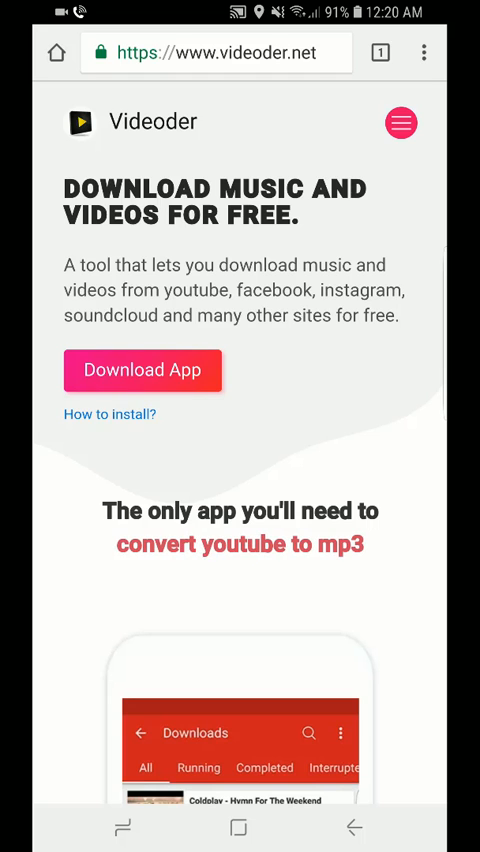
scroll(down, 3)
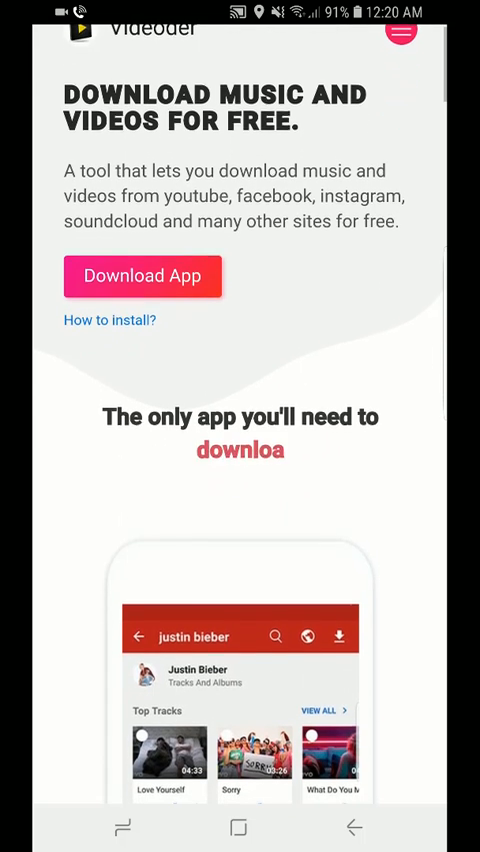
scroll(down, 3)
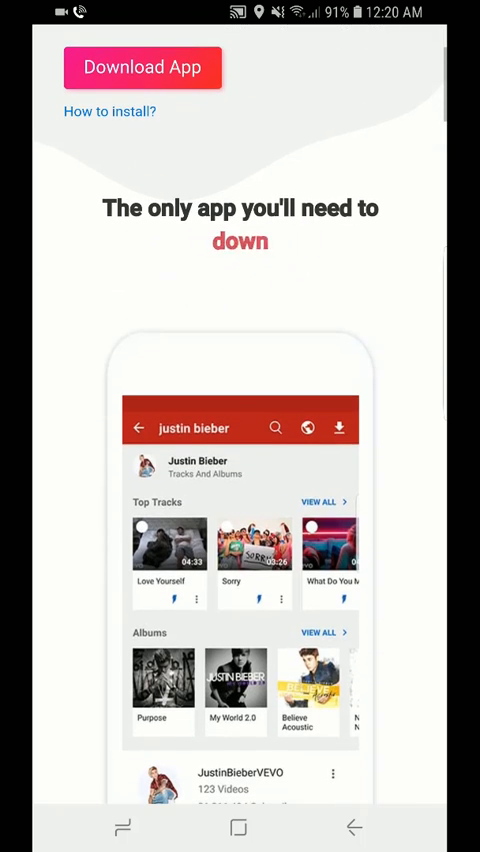
scroll(down, 3)
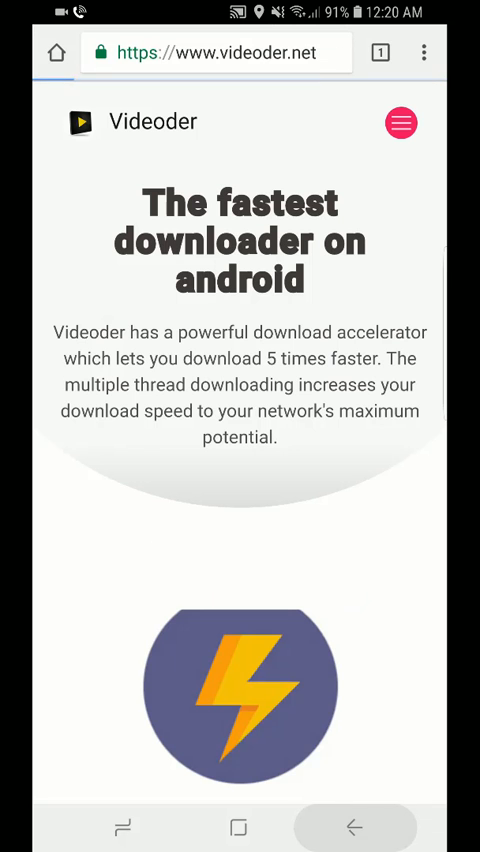
scroll(down, 3)
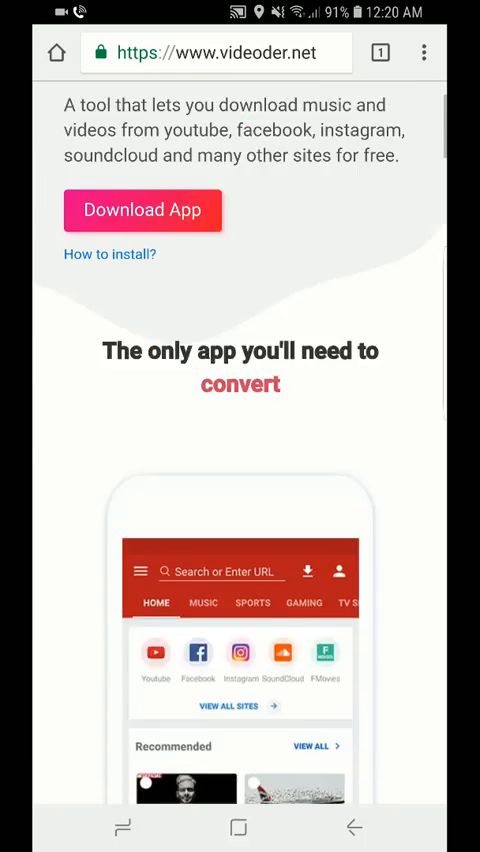
scroll(down, 3)
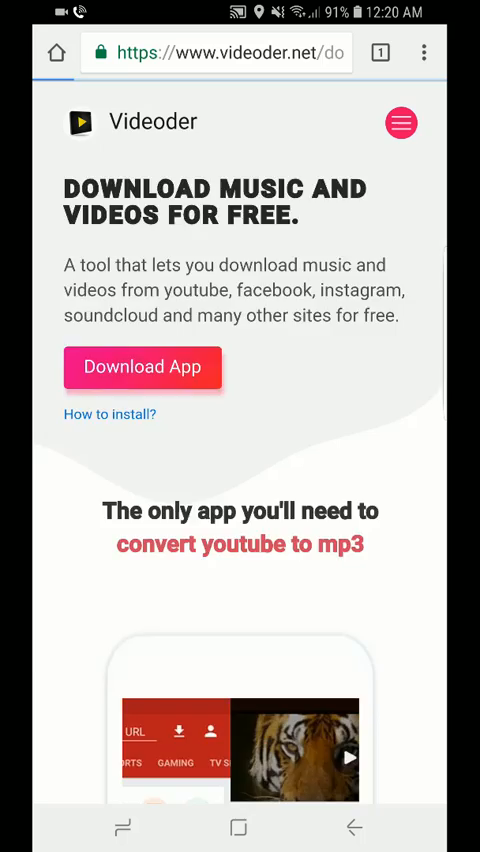
Download videoder_v14.1.apk from the Videoder site and open the finished file.
click(142, 369)
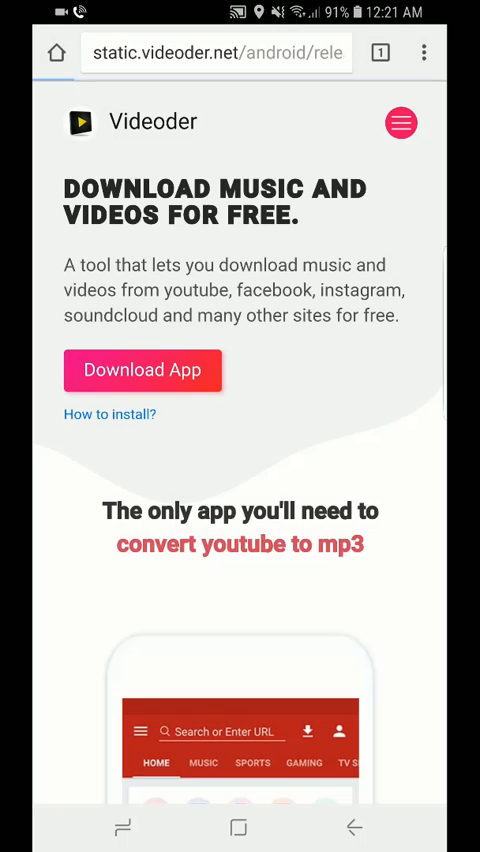
click(142, 370)
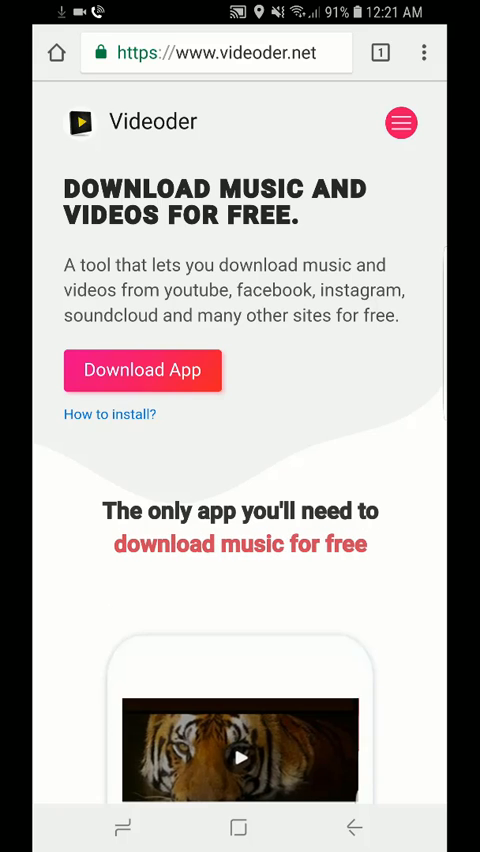
scroll(down, 3)
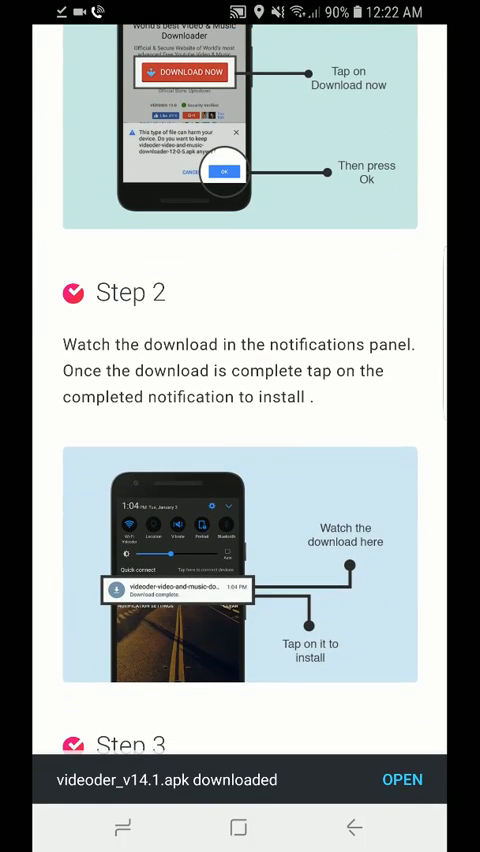
click(402, 779)
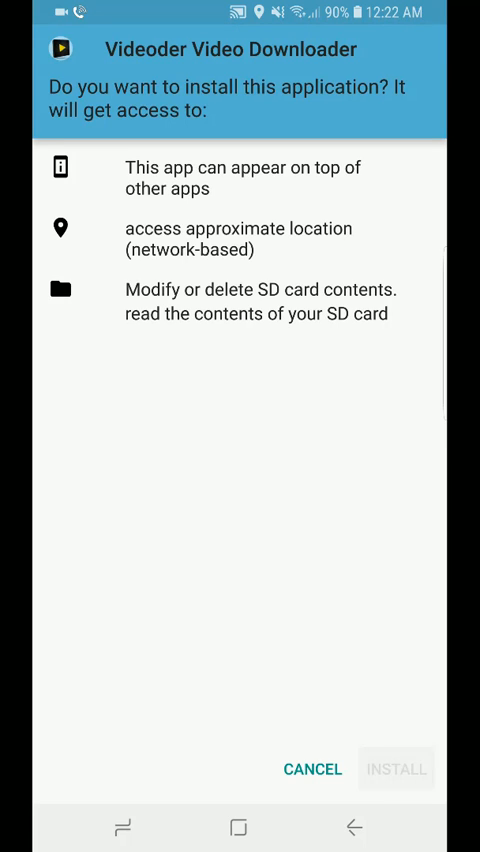
Install Videoder Video Downloader from the permissions screen, then launch it.
click(397, 769)
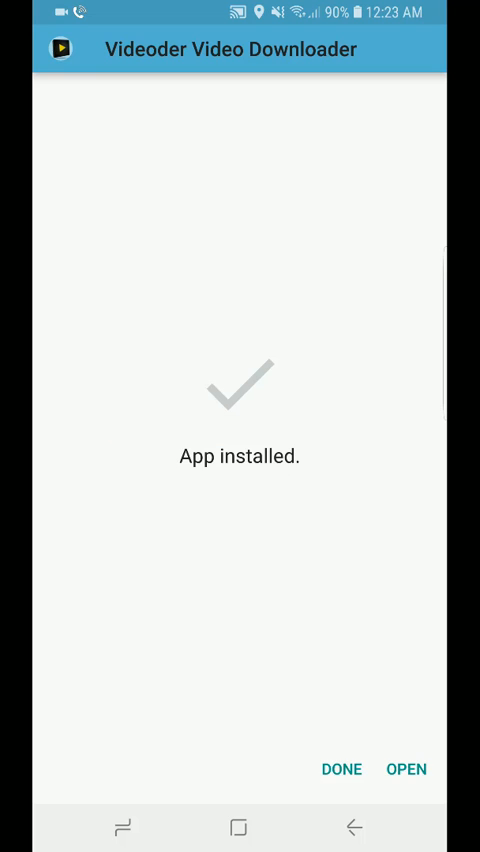
click(405, 769)
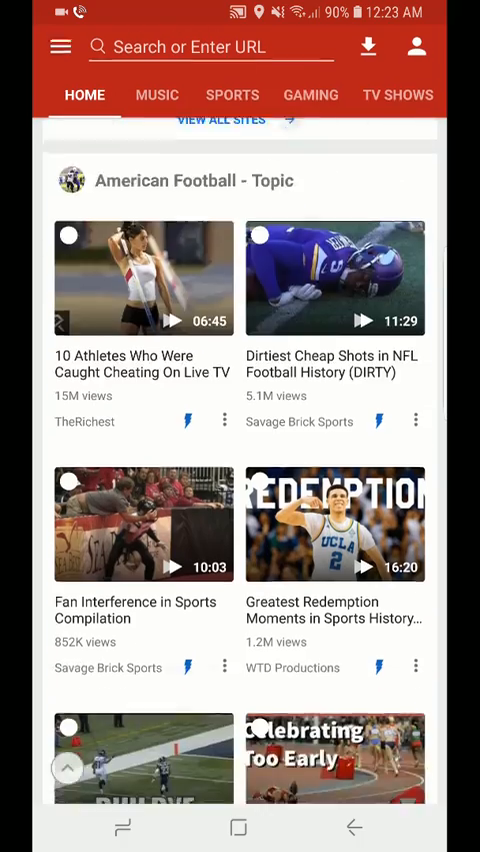
Search Videoder for 'bebe rexha' and open the Meant to Be video.
scroll(down, 3)
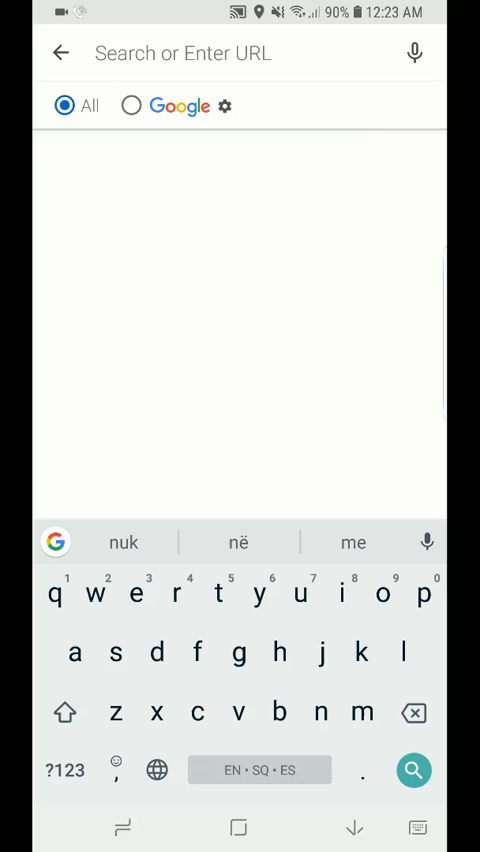
text(bebe rexha)
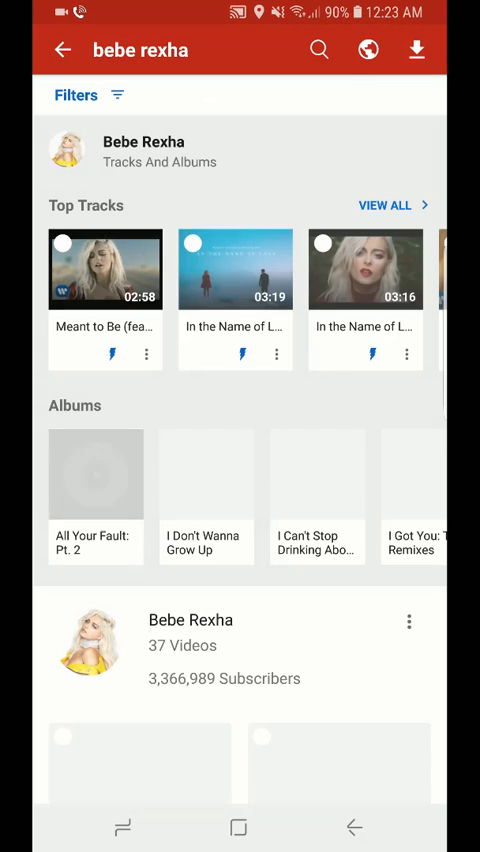
scroll(down, 3)
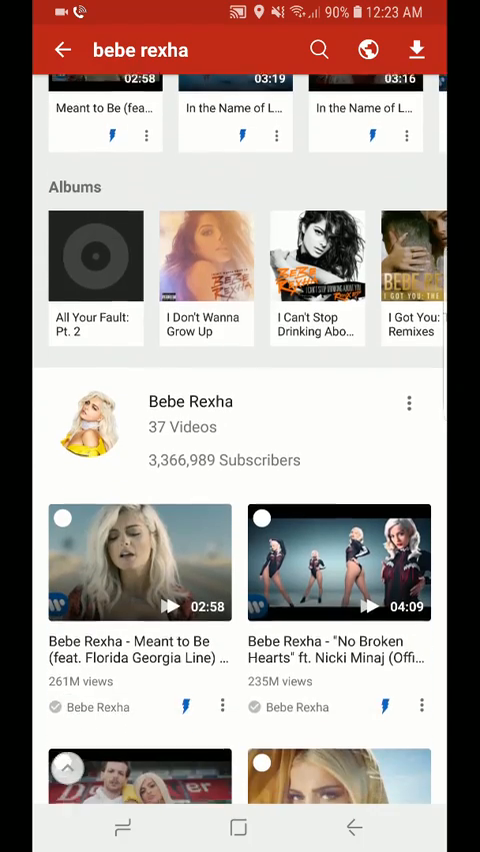
click(415, 49)
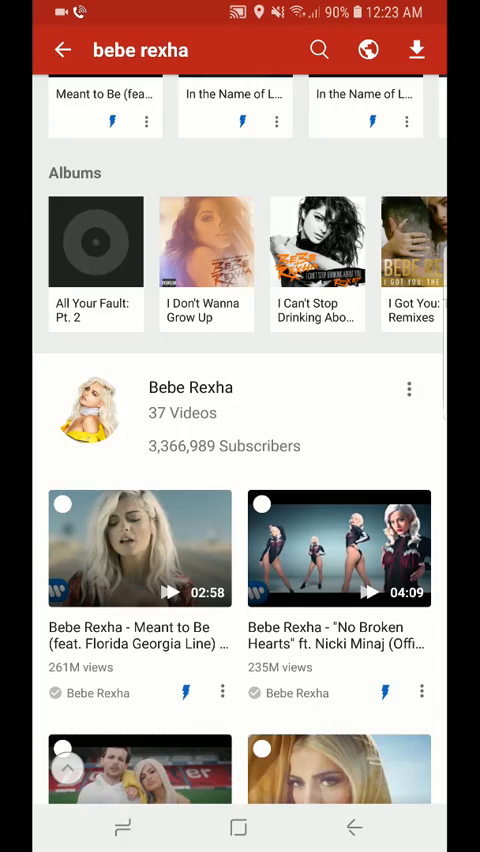
click(140, 548)
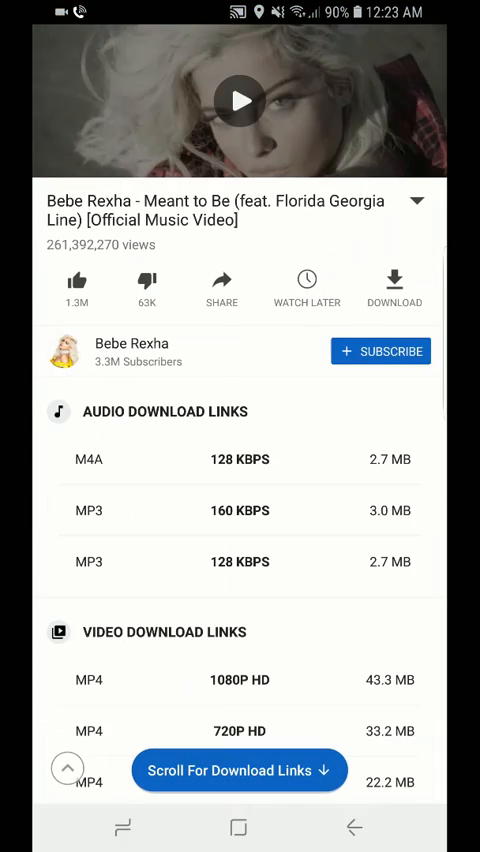
Scroll through Meant to Be's audio and video download links.
scroll(down, 3)
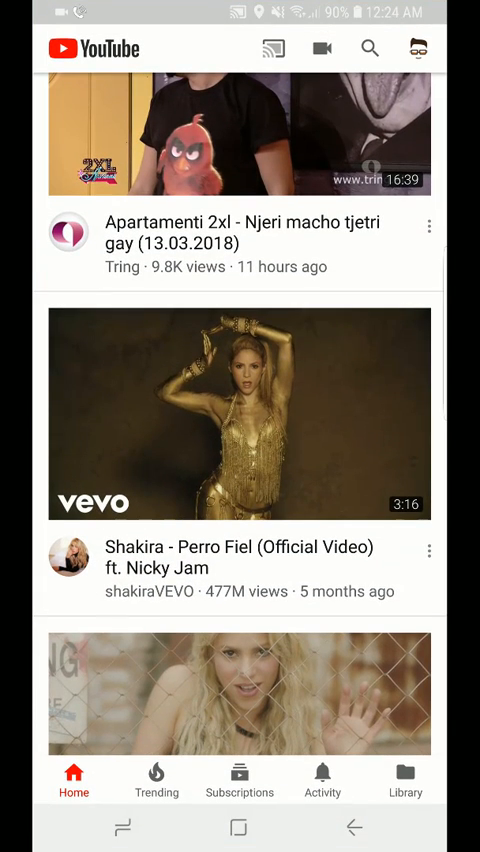
Share Shakira's Perro Fiel video from YouTube to Videoder and download it in a chosen format.
click(429, 550)
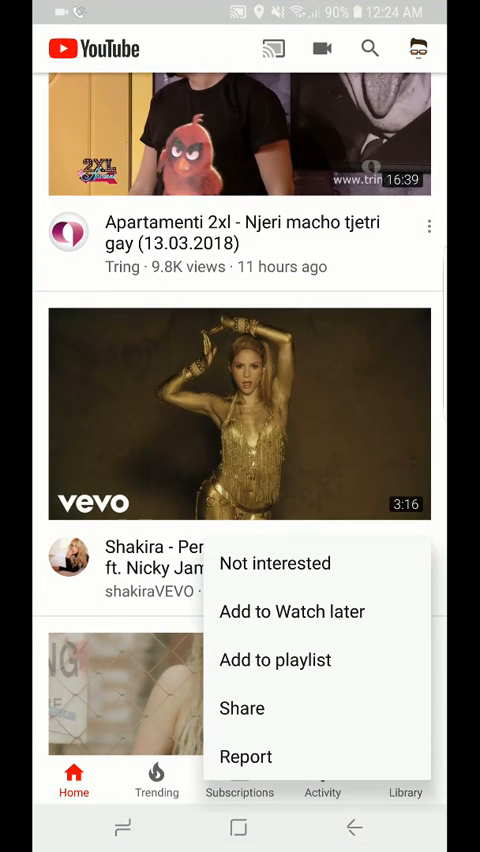
click(241, 708)
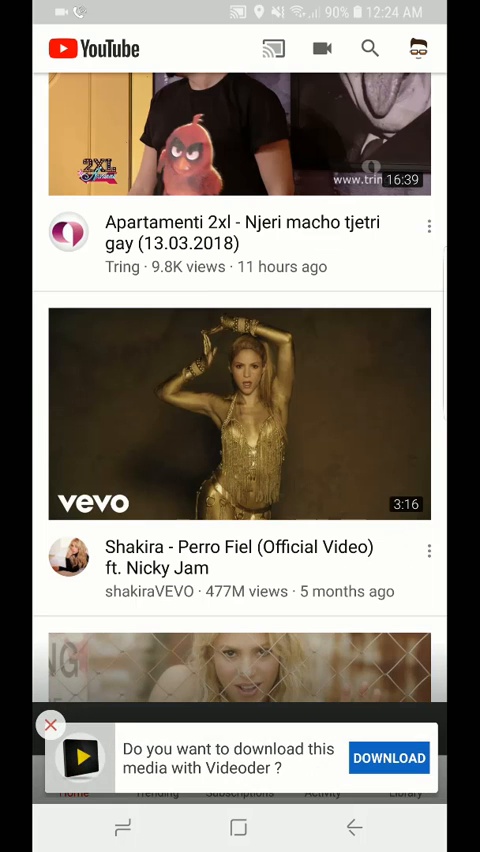
click(389, 757)
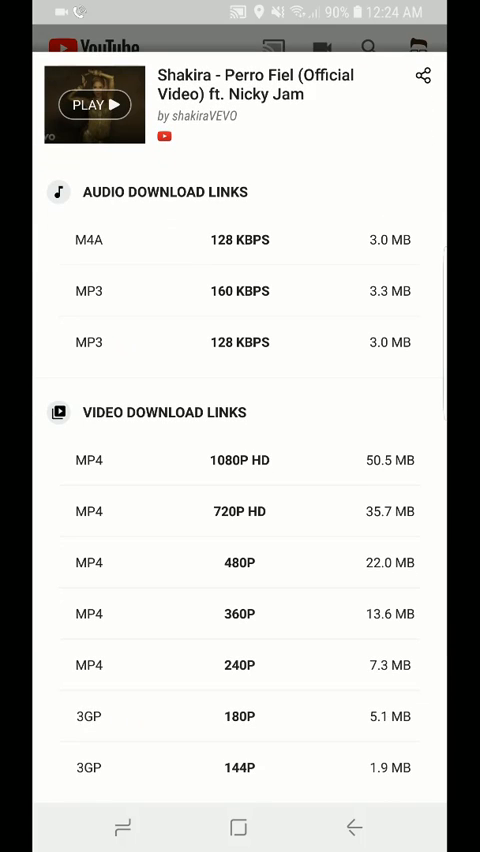
click(240, 460)
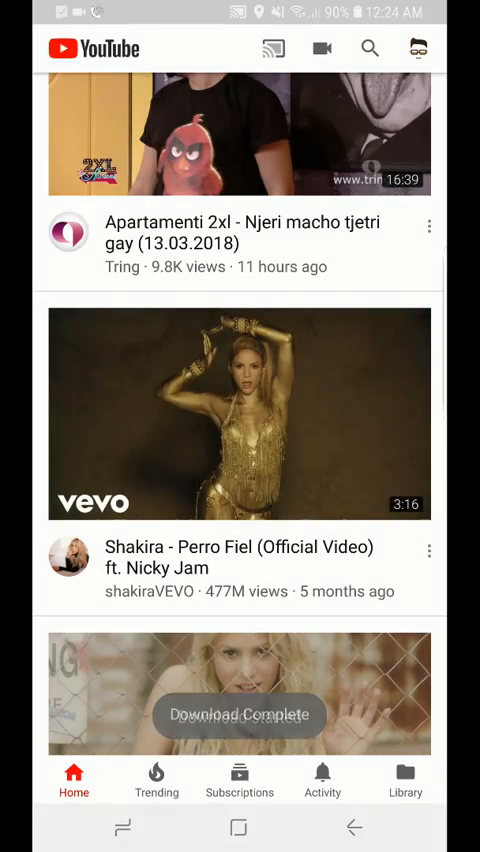
scroll(down, 3)
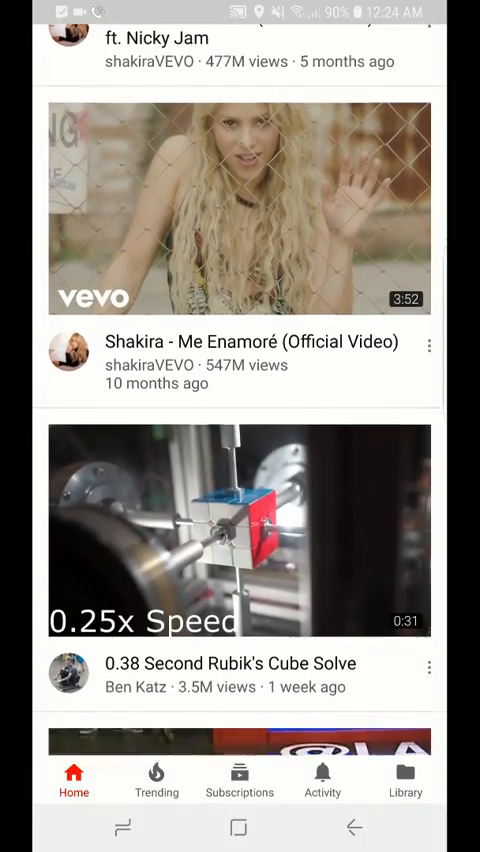